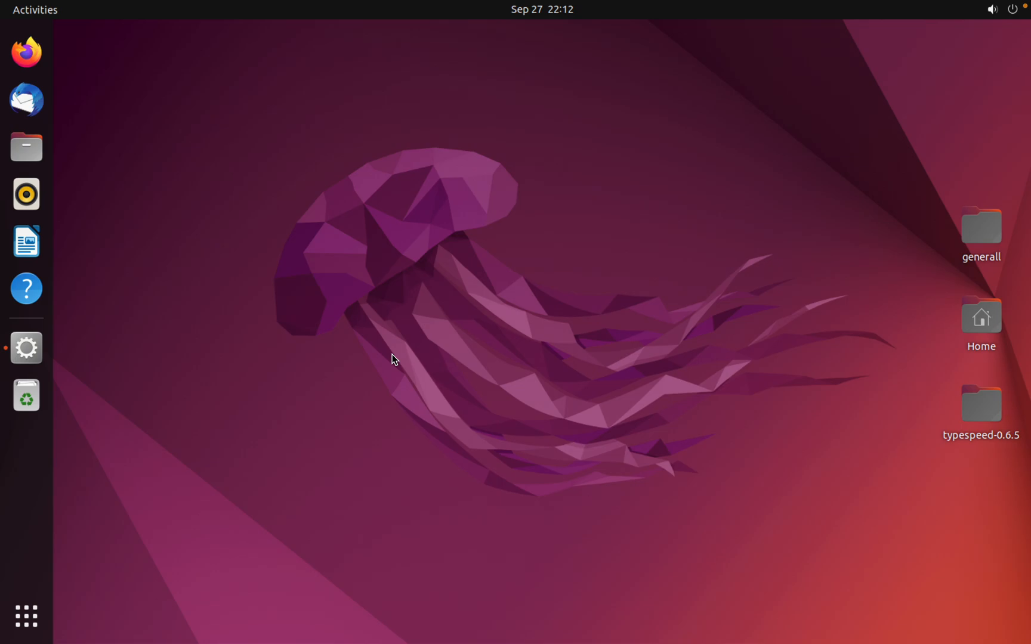
{"action": "mouse_move", "coordinate": [363, 327]}
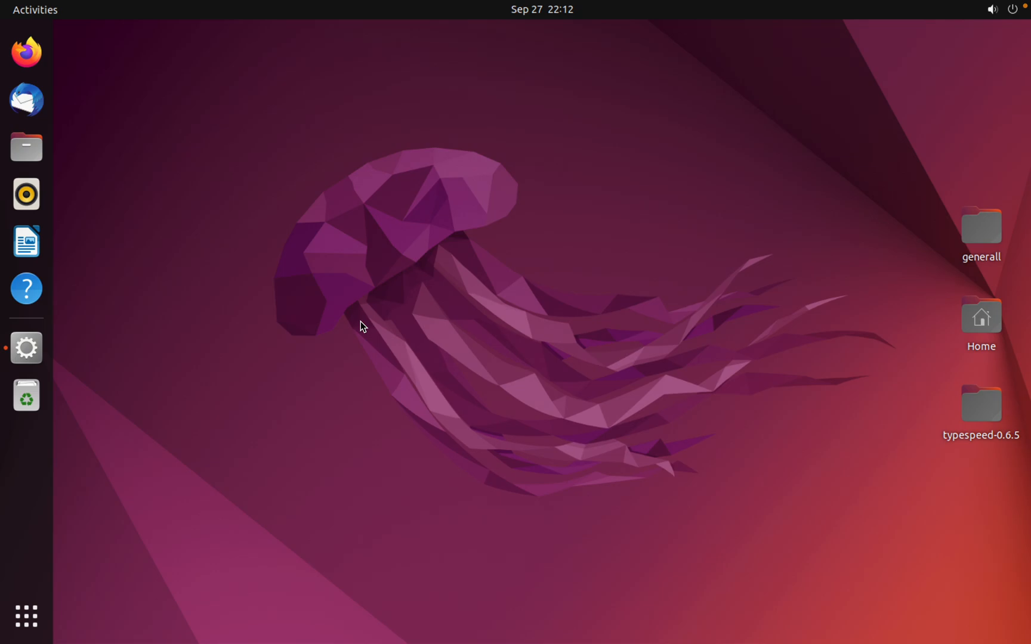
{"action": "mouse_move", "coordinate": [400, 350]}
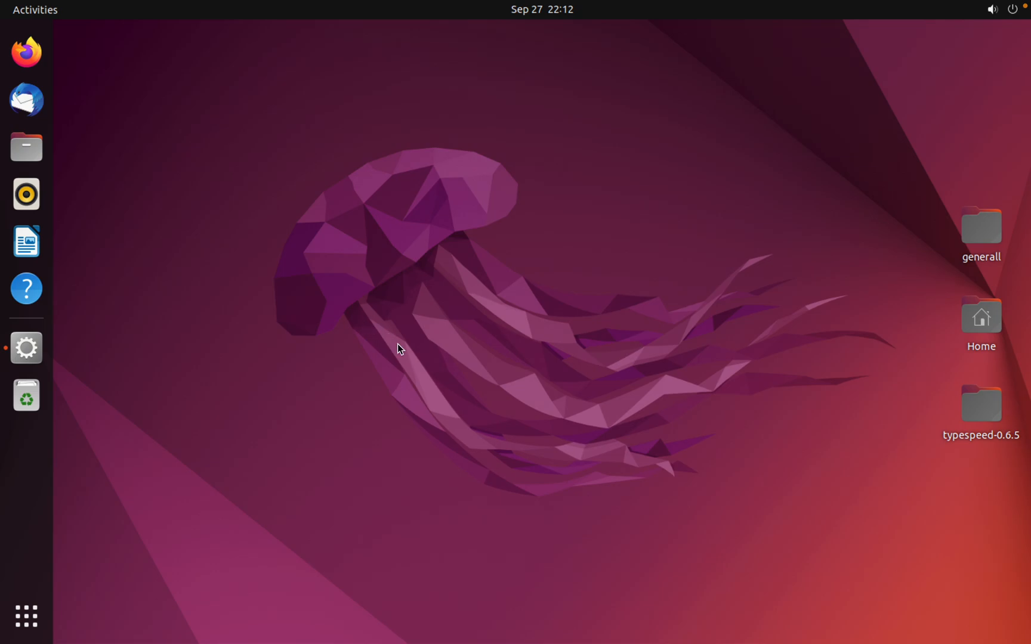
{"action": "mouse_move", "coordinate": [26, 616]}
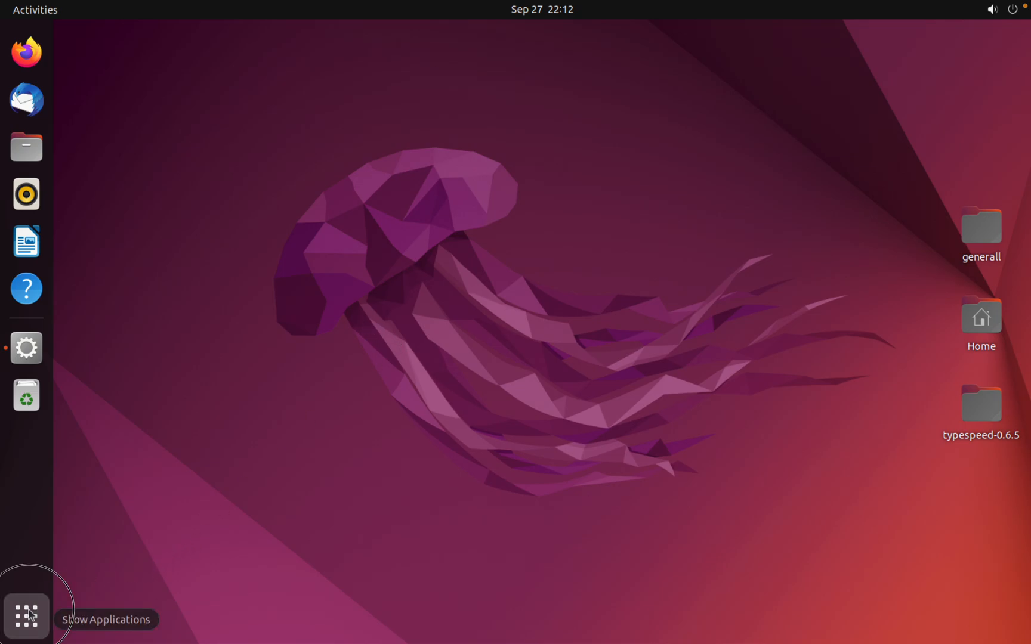
- Launch Terminal from the Show Applications search, ready at a home-directory prompt
{"action": "left_click", "coordinate": [27, 617]}
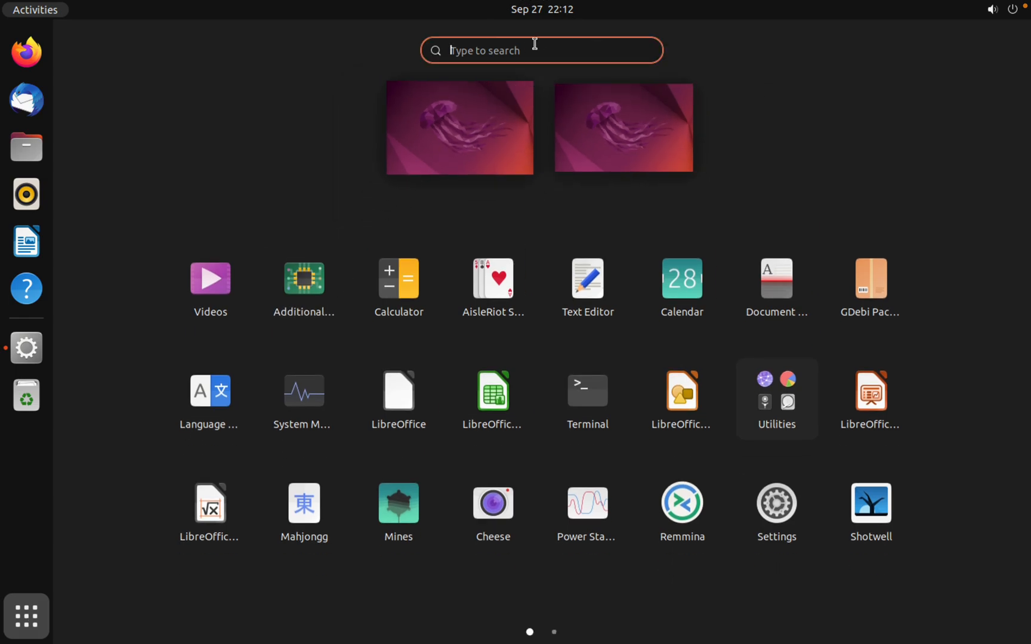
{"action": "type", "text": "terminl"}
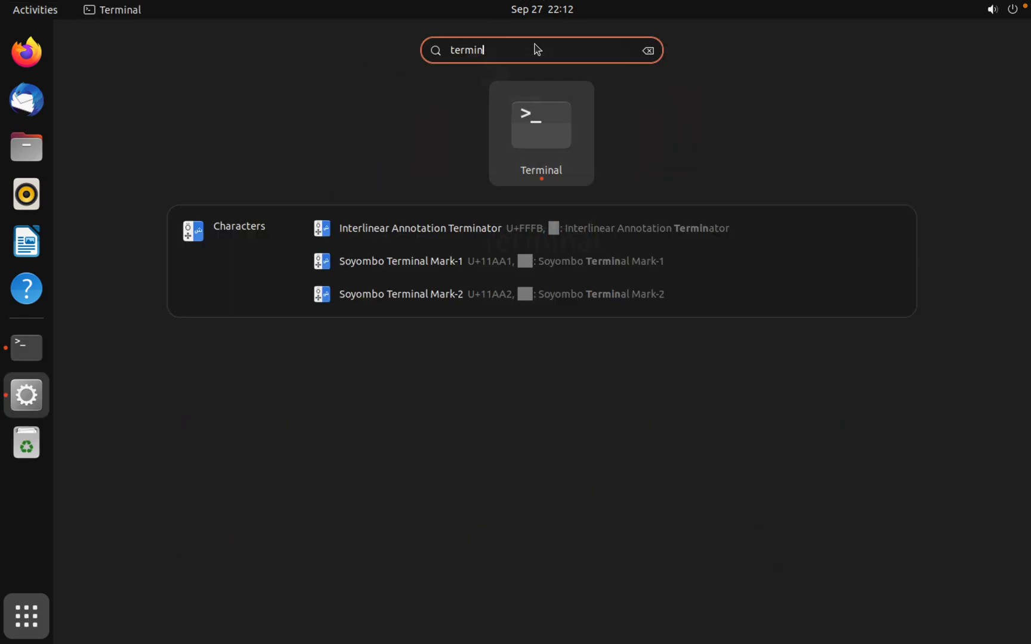
{"action": "left_click", "coordinate": [540, 131]}
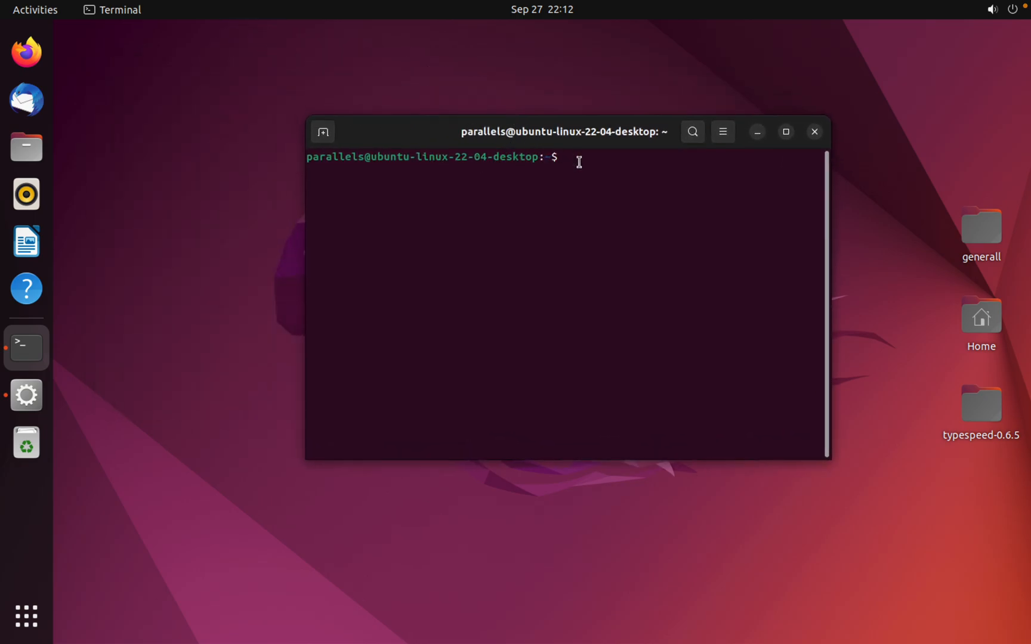
- Run pwd, cd into Desktop, and run pwd again to confirm /home/parallels/Desktop
{"action": "type", "text": "p"}
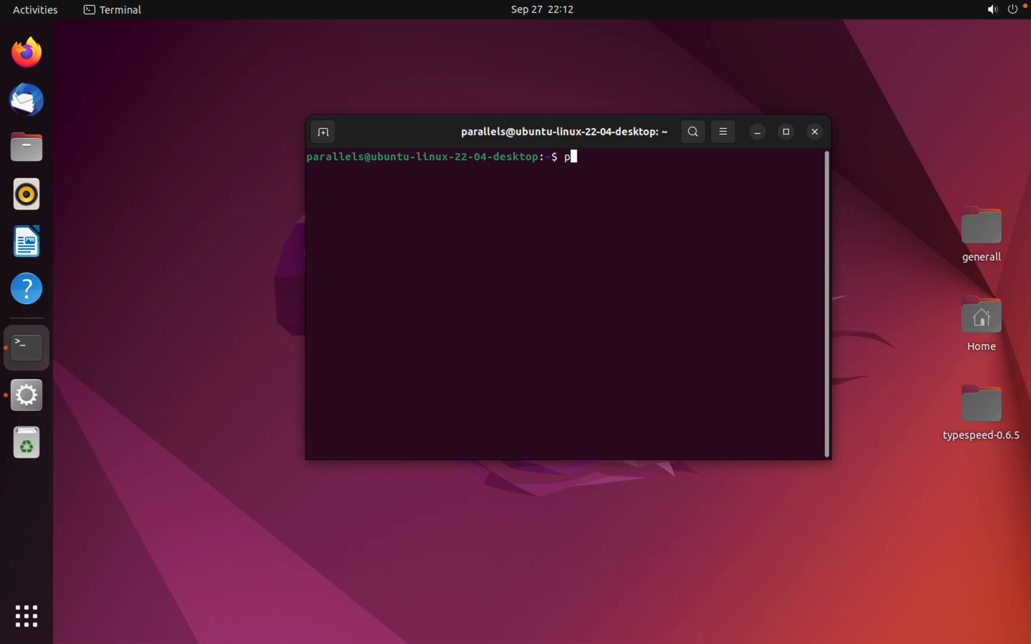
{"action": "key", "text": "Return"}
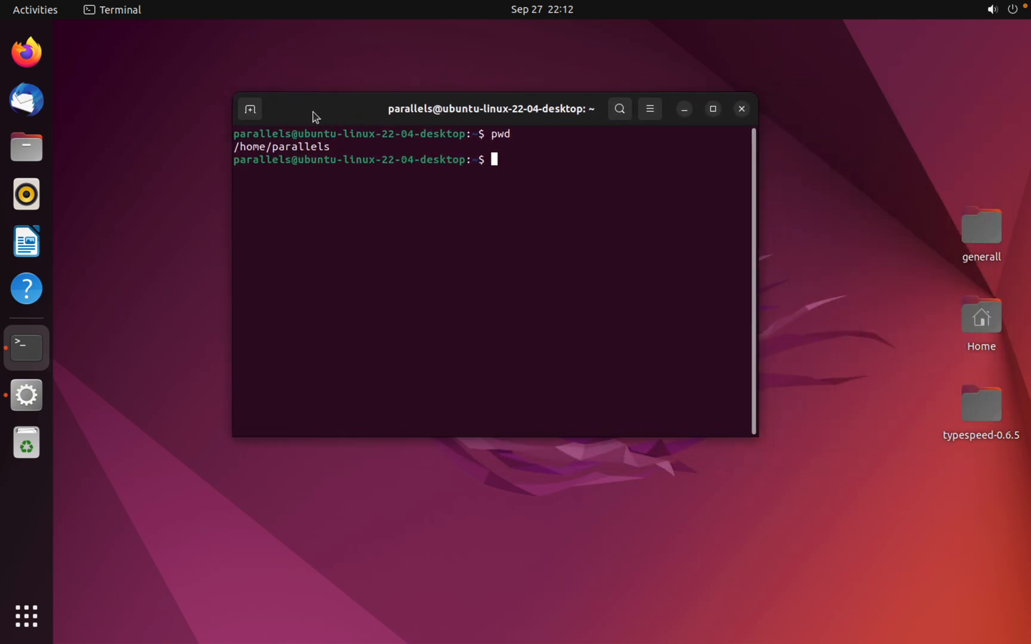
{"action": "mouse_move", "coordinate": [523, 209]}
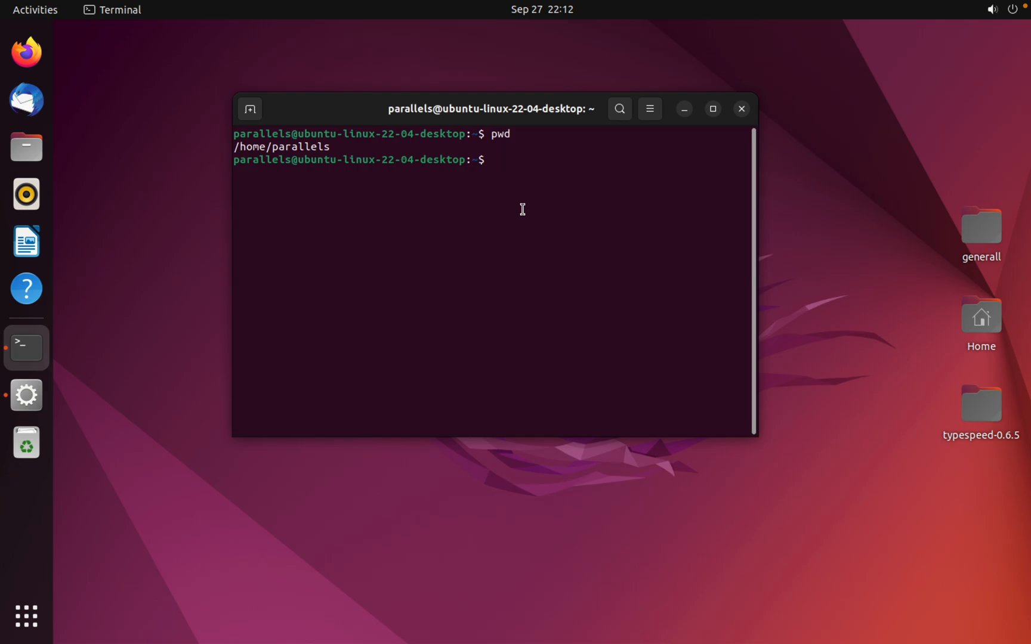
{"action": "type", "text": "cd Desktop/"}
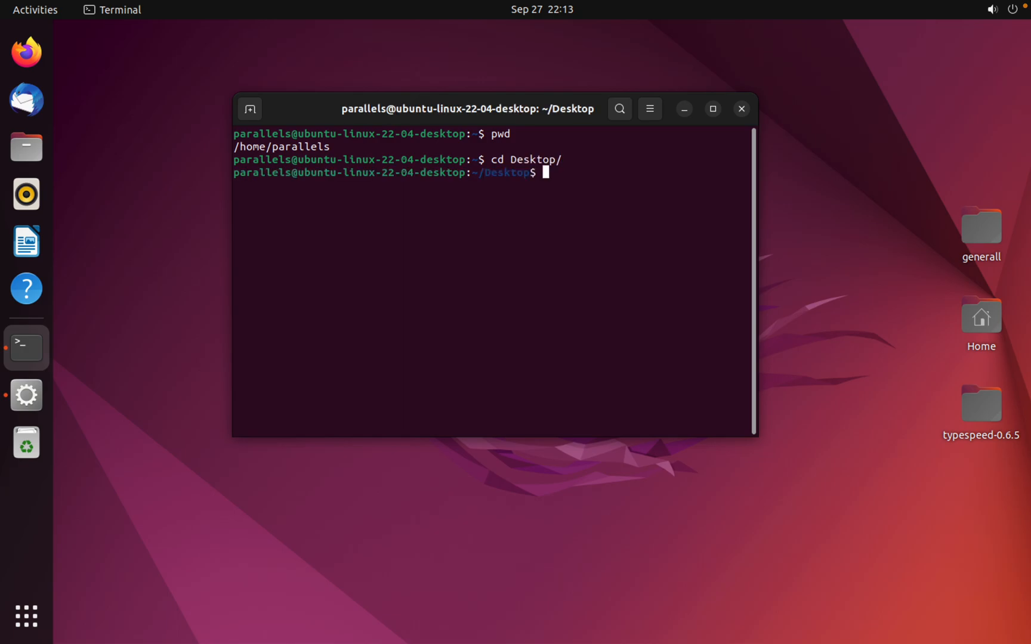
{"action": "key", "text": "Return"}
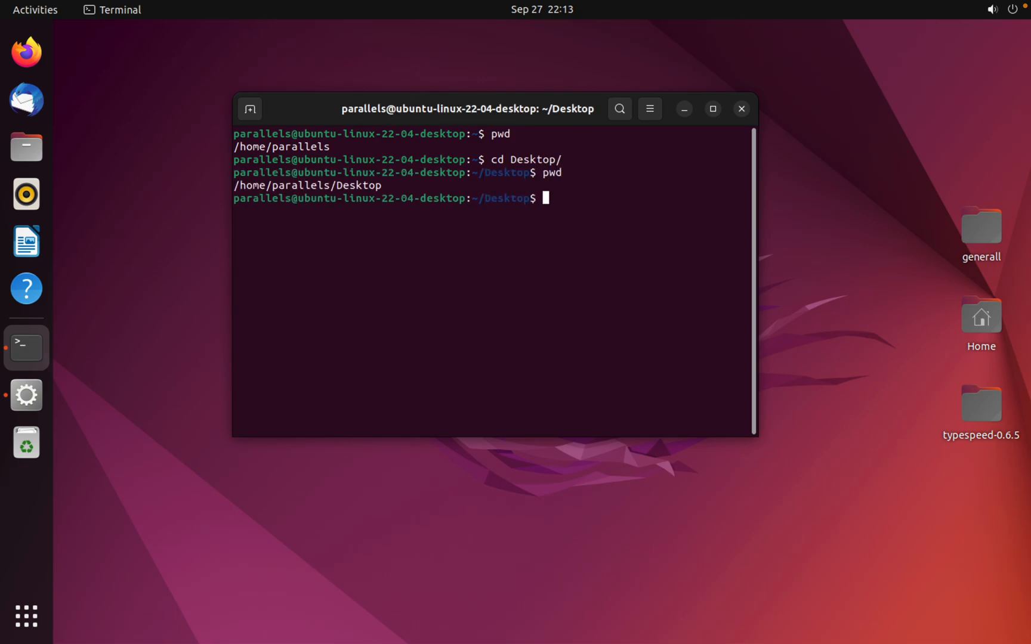
{"action": "mouse_move", "coordinate": [354, 183]}
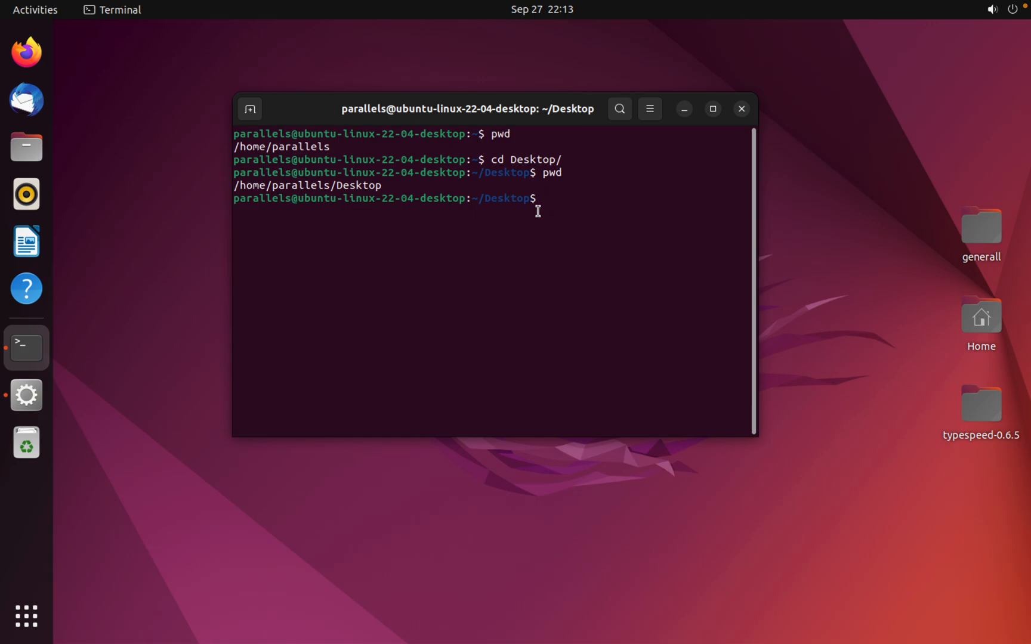
- Create the customers folder on the Desktop with mkdir
{"action": "type", "text": "mk"}
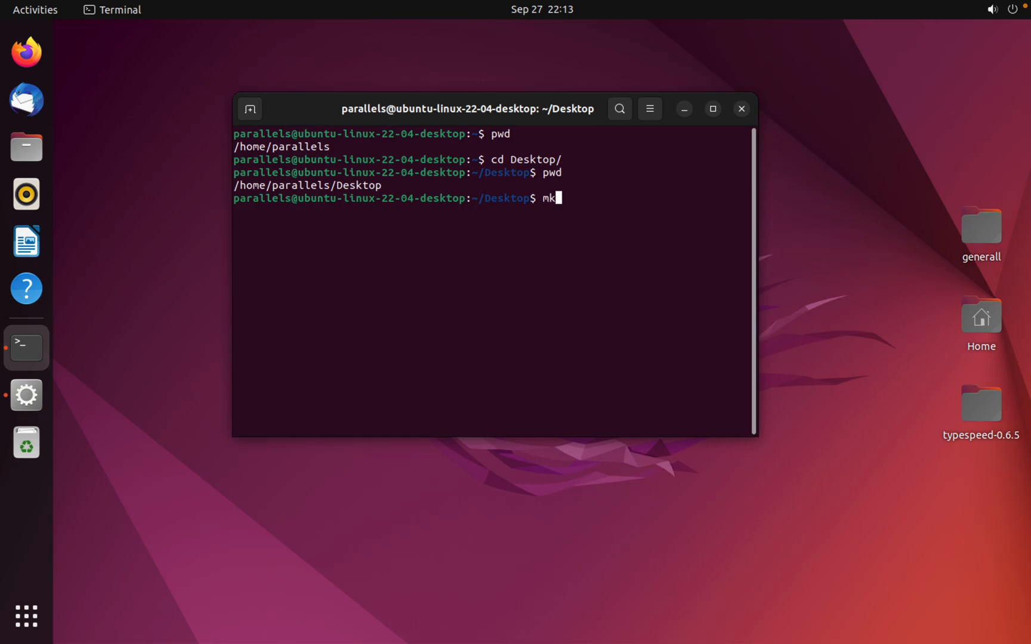
{"action": "type", "text": "dir"}
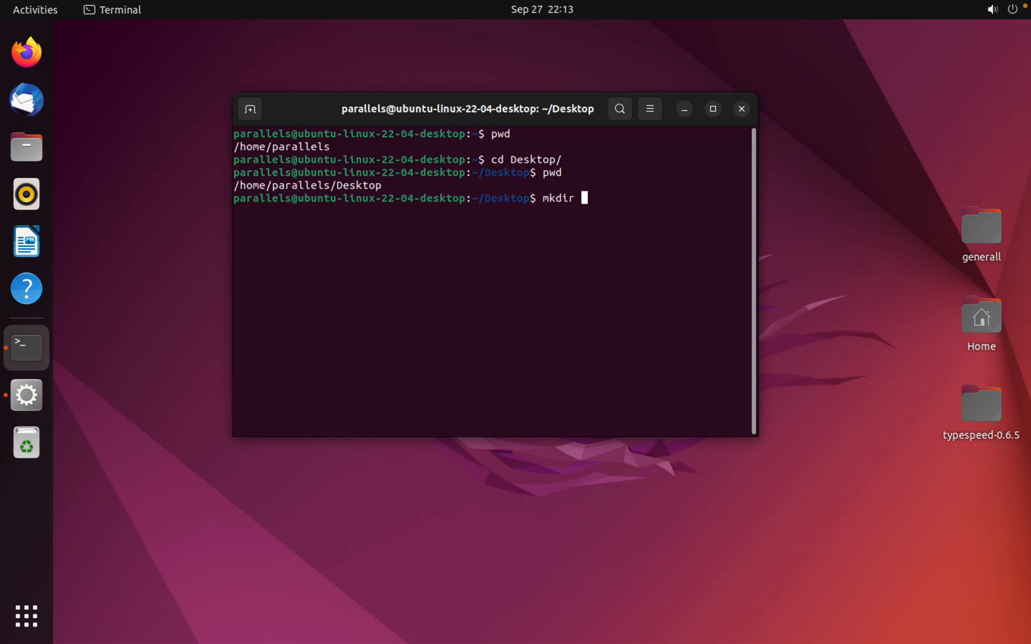
{"action": "type", "text": "customer"}
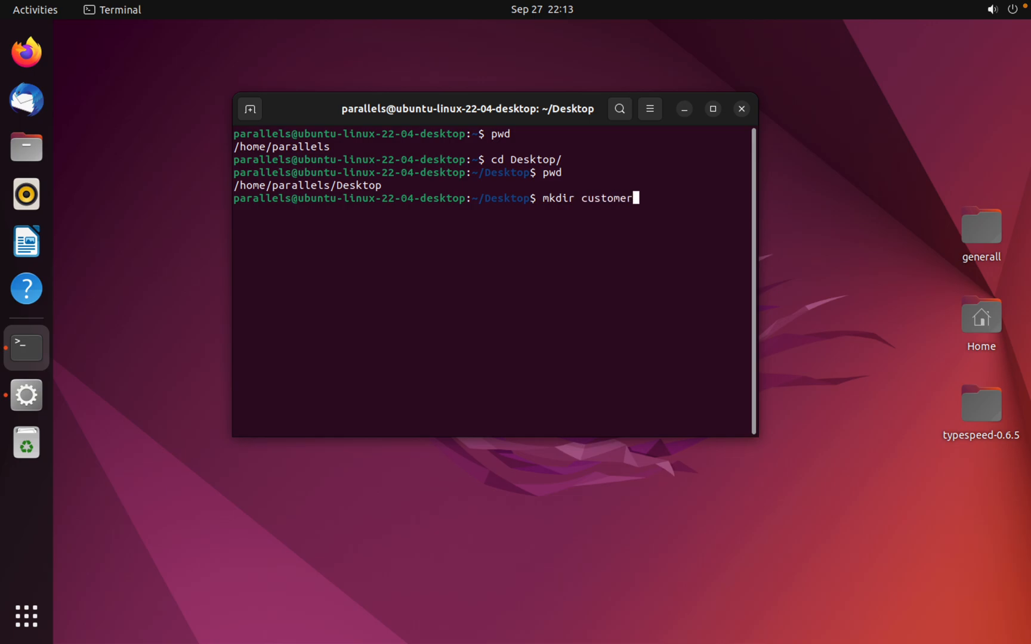
{"action": "key", "text": "Return"}
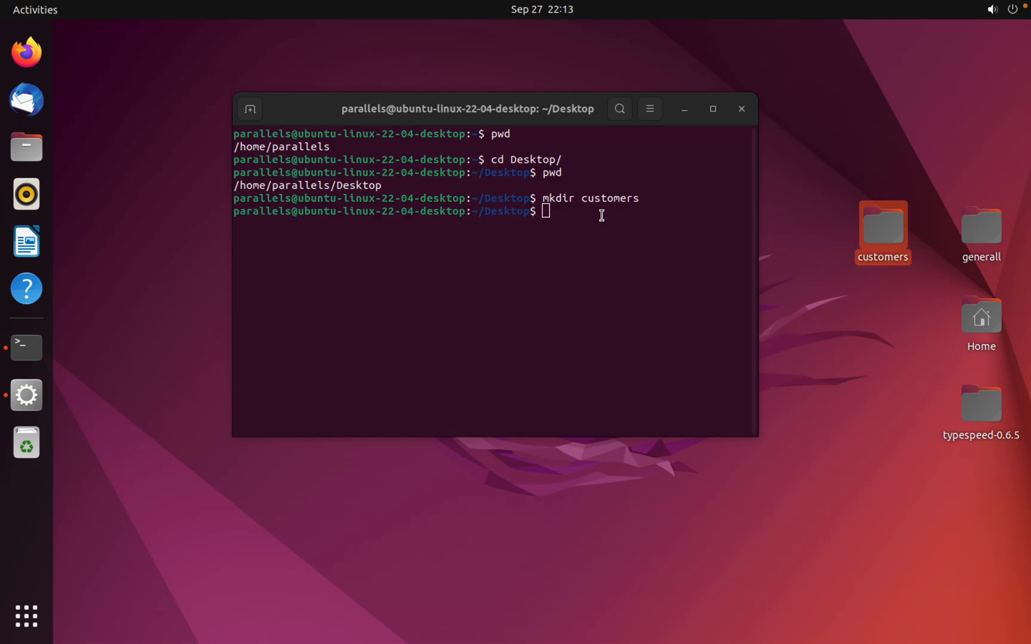
{"action": "mouse_move", "coordinate": [630, 208]}
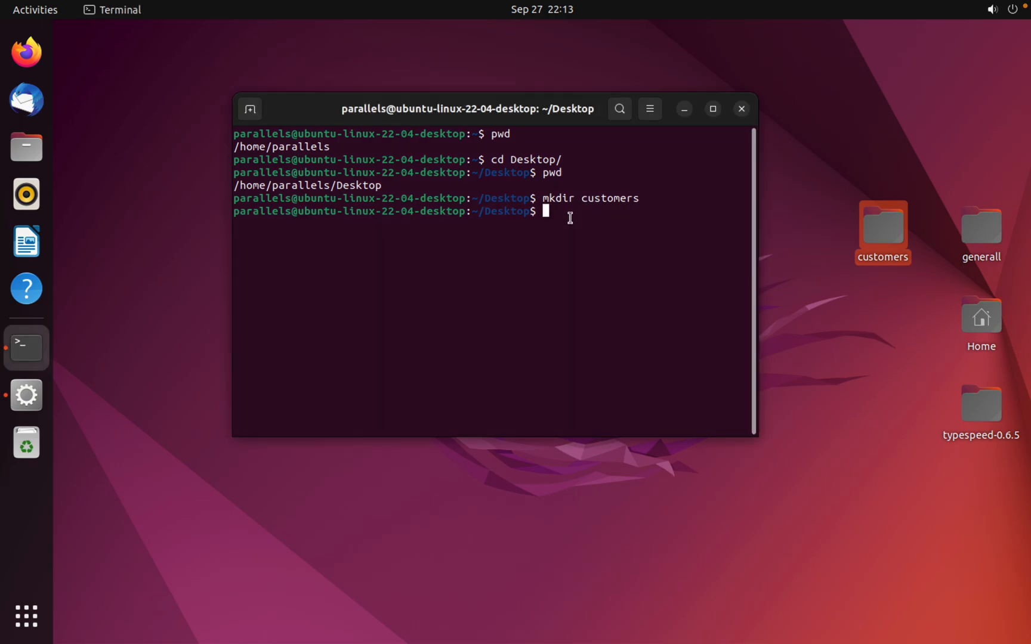
- Create the students folder on the Desktop with mkdir
{"action": "type", "text": "m"}
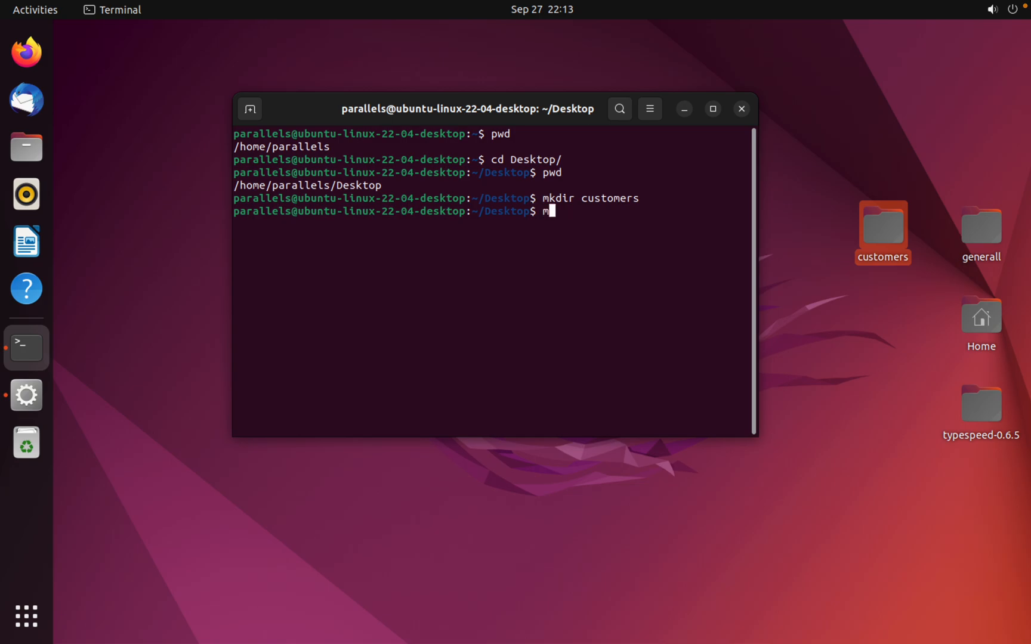
{"action": "type", "text": "kdir"}
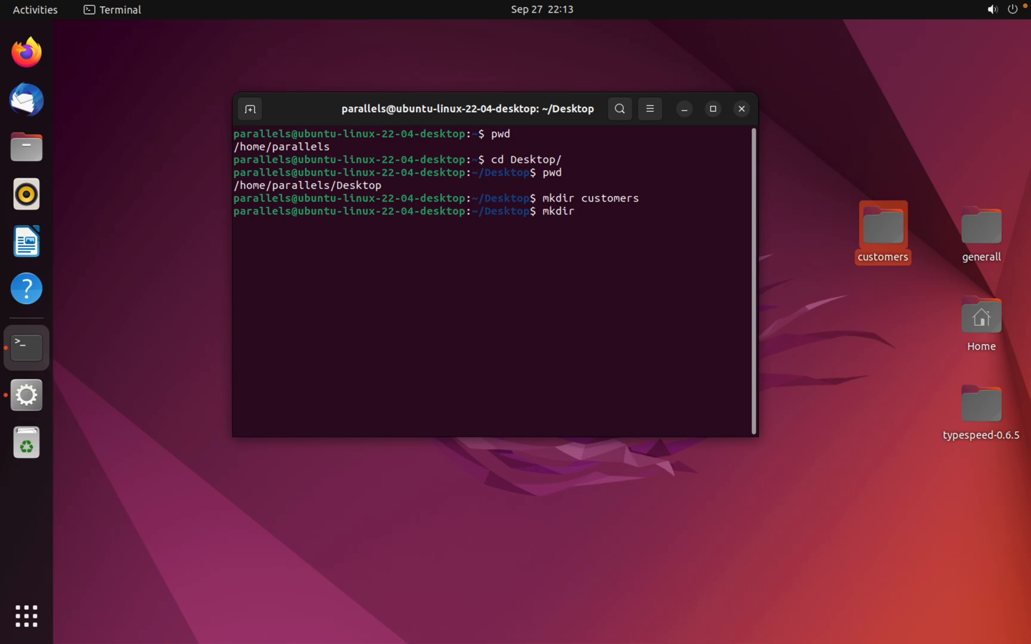
{"action": "type", "text": "studen"}
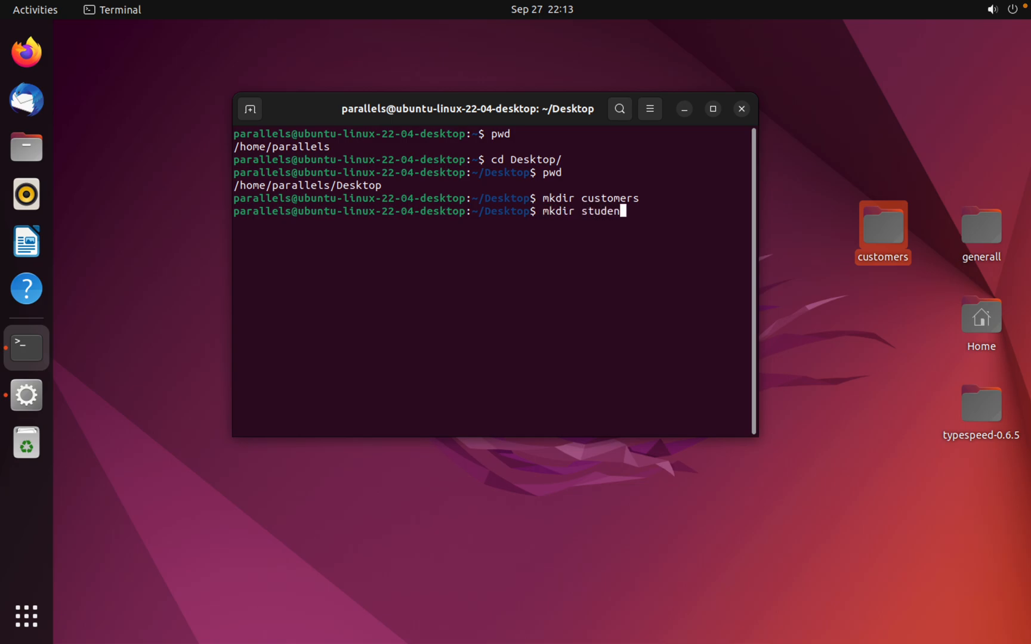
{"action": "type", "text": "s"}
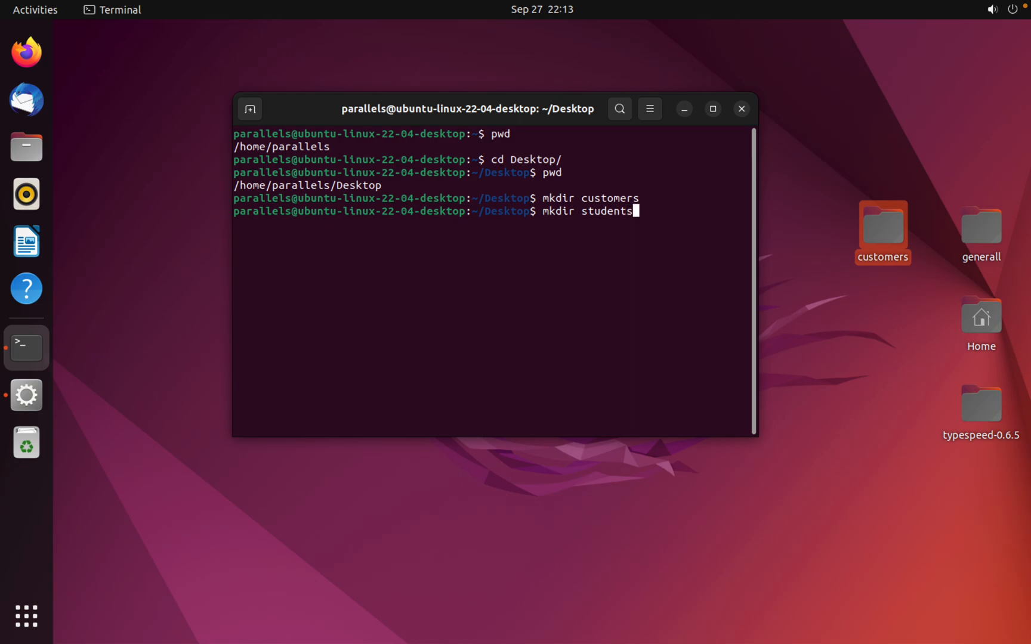
{"action": "key", "text": "Return"}
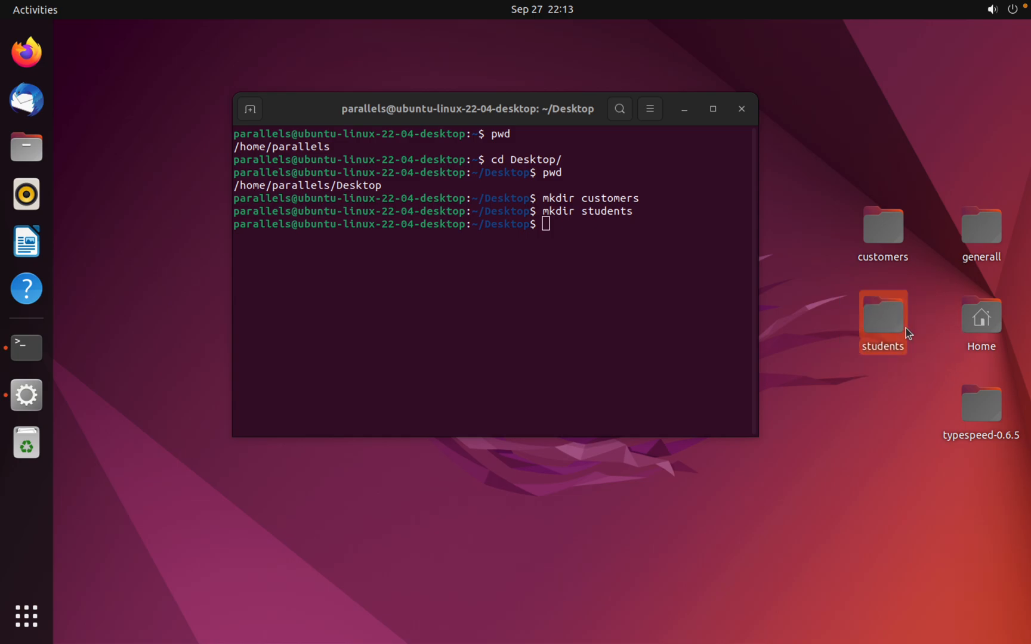
{"action": "left_click", "coordinate": [581, 260]}
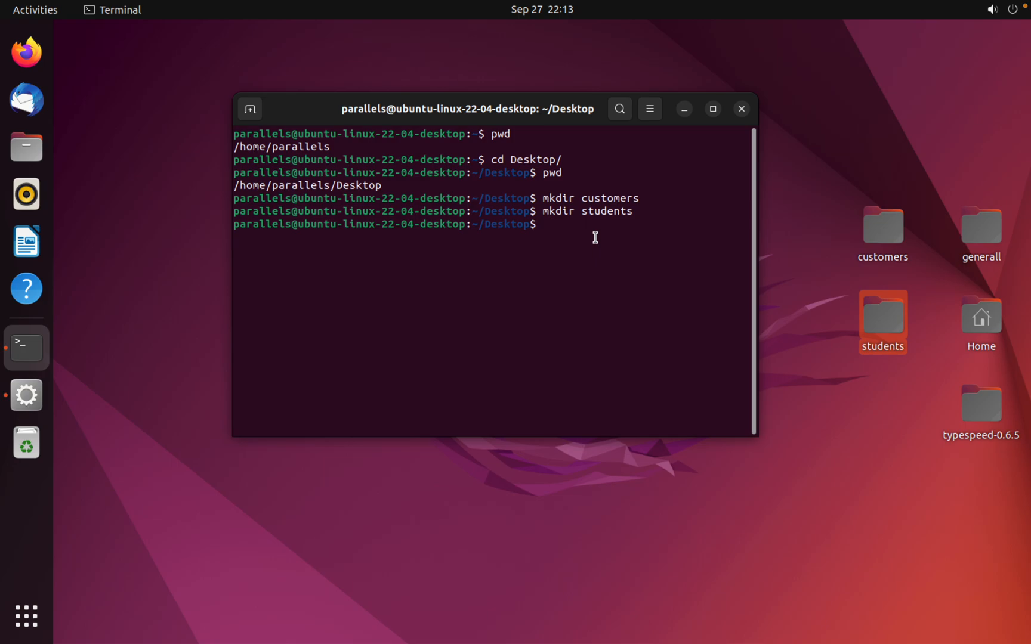
- Change into the customers folder using cd with Tab completion
{"action": "type", "text": "cd"}
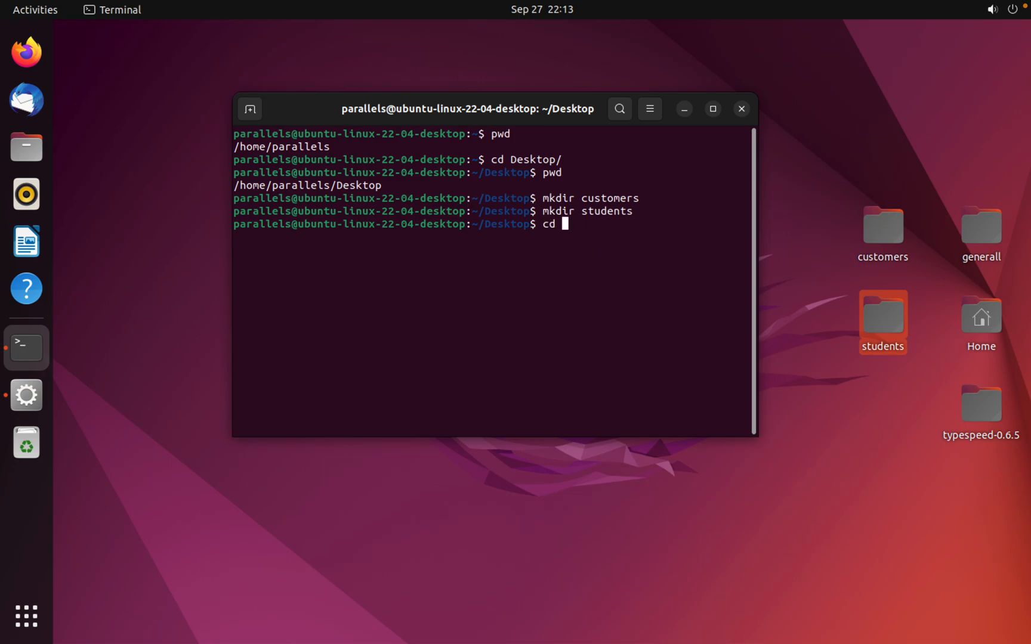
{"action": "type", "text": "c"}
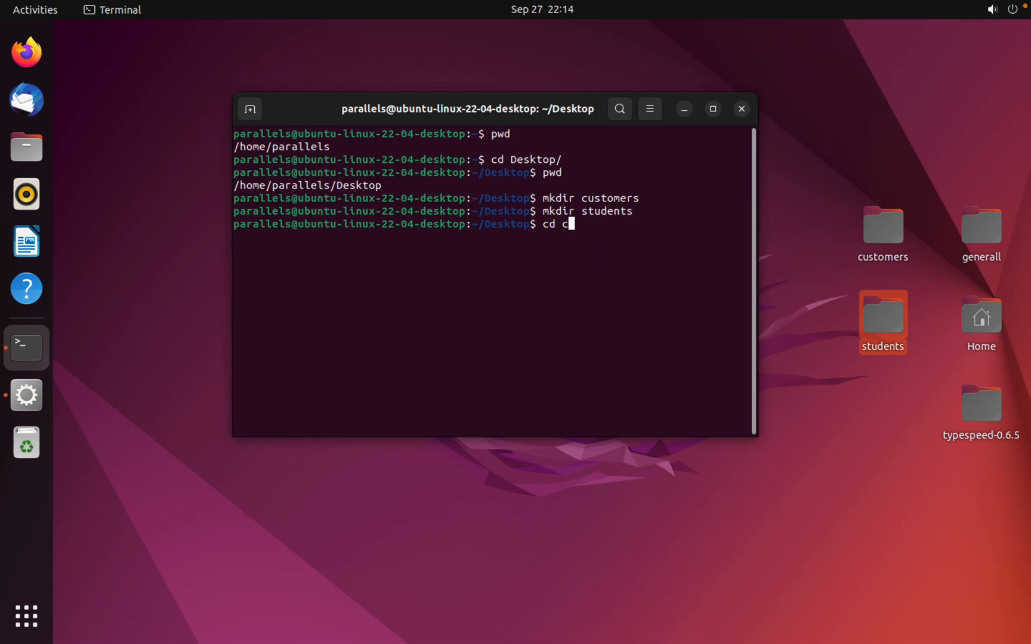
{"action": "key", "text": "Return"}
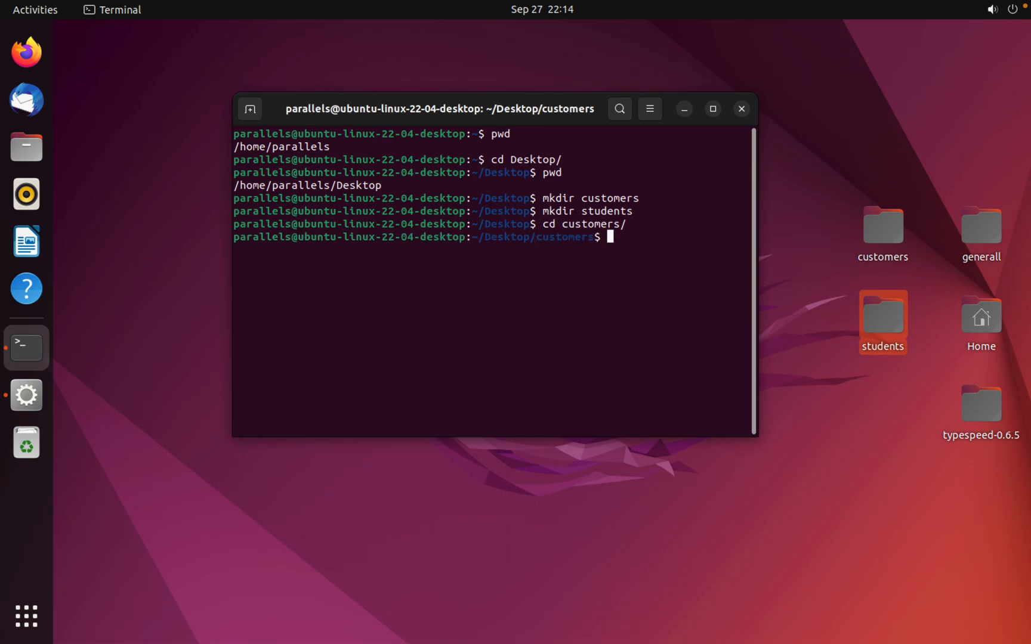
{"action": "left_click", "coordinate": [882, 224]}
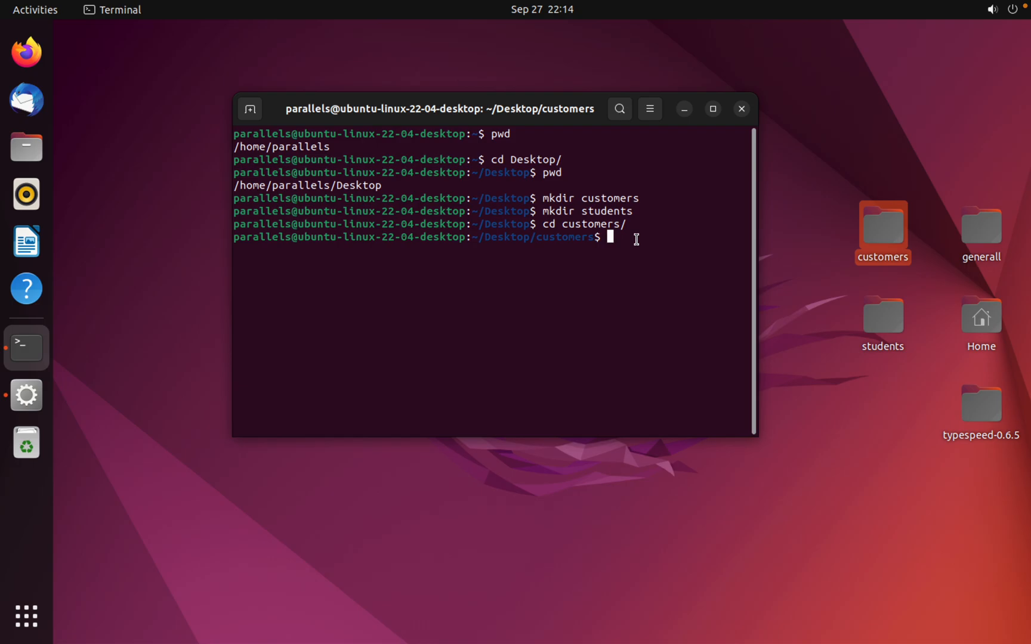
- Create an empty index.txt inside customers with touch
{"action": "type", "text": "tou"}
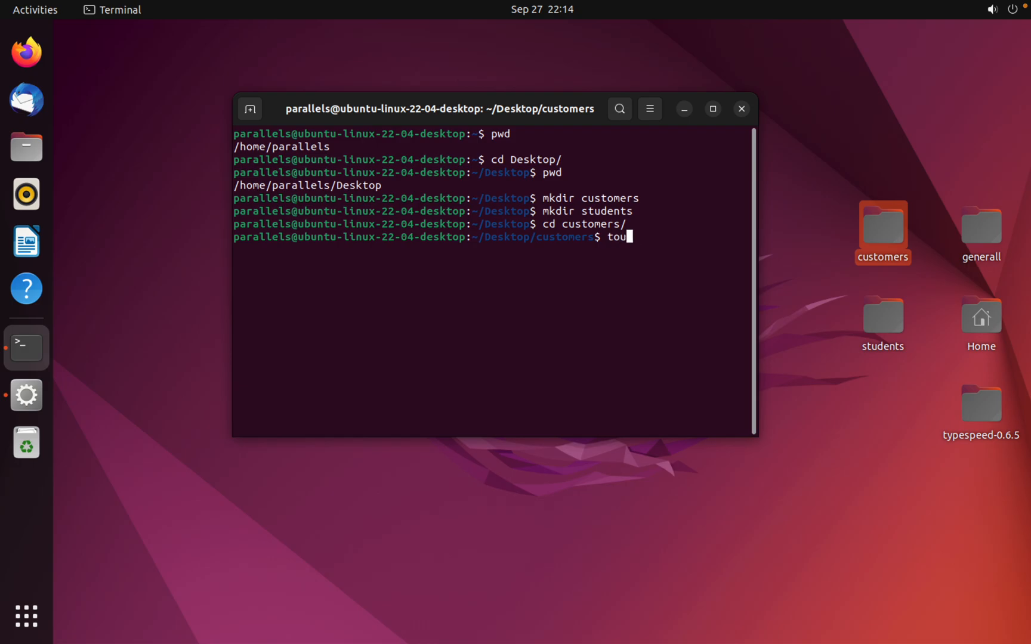
{"action": "type", "text": "ch"}
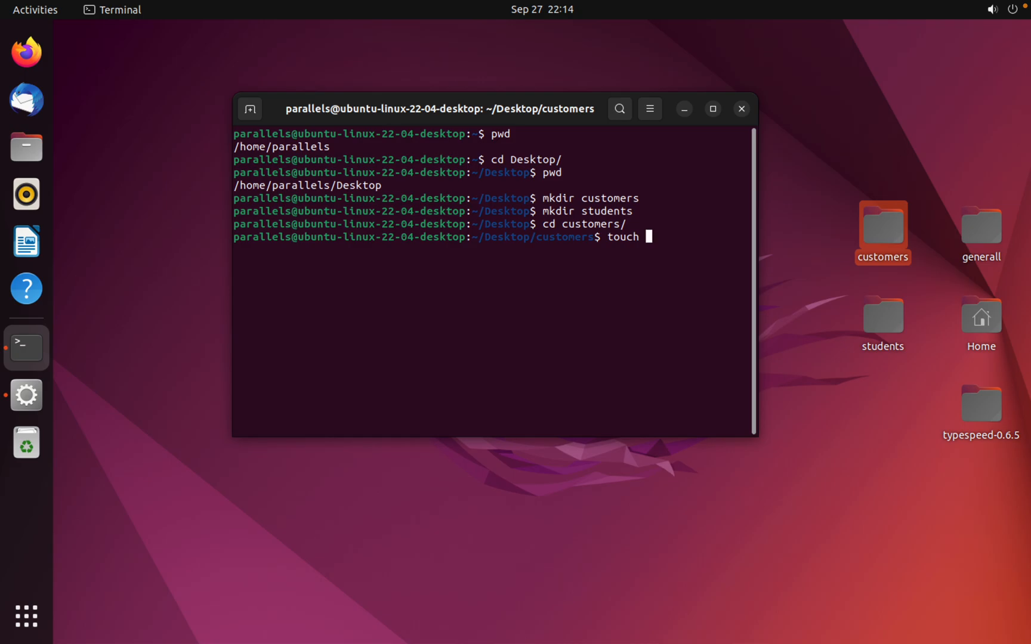
{"action": "type", "text": "ind"}
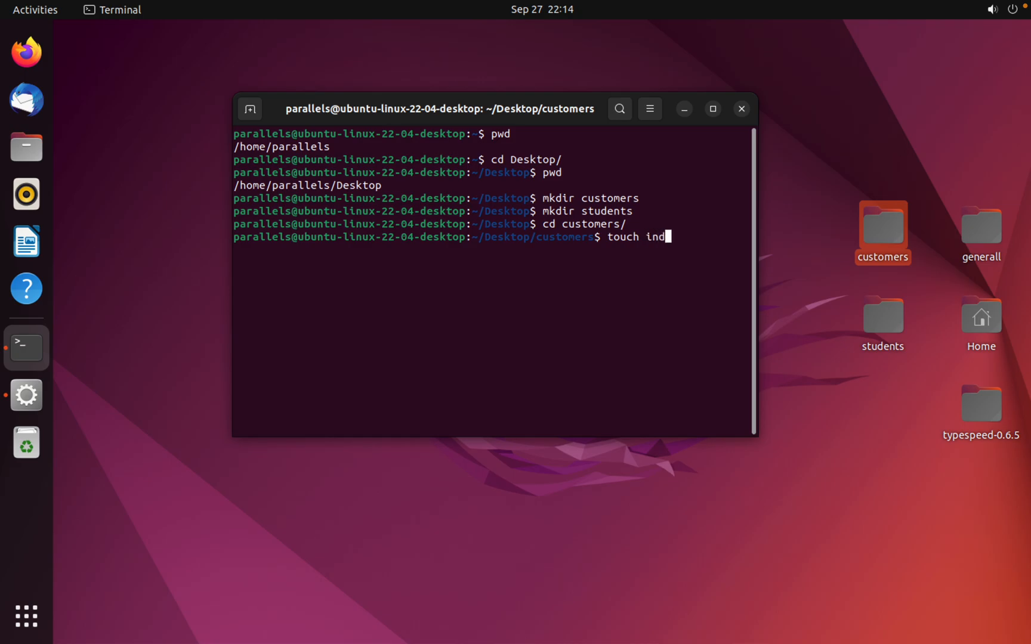
{"action": "type", "text": "ex.txt"}
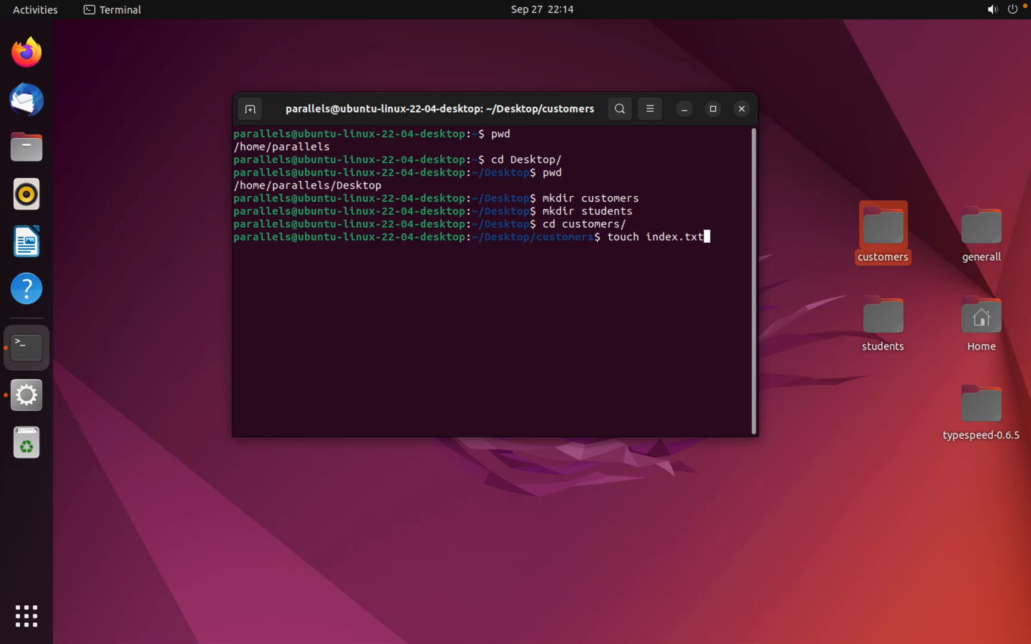
{"action": "key", "text": "Return"}
{"action": "type", "text": "ls"}
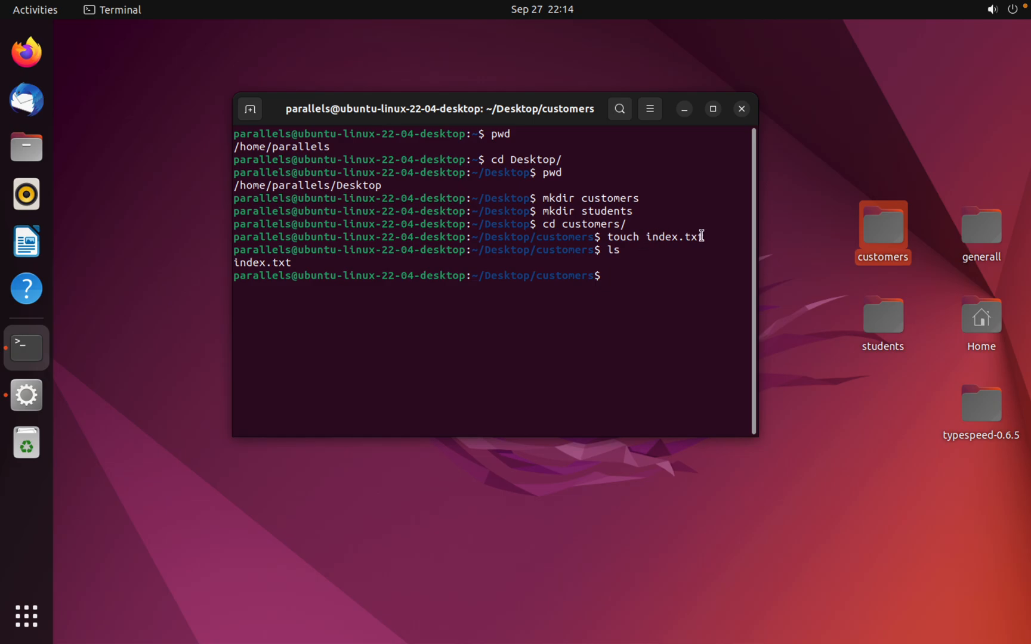
- Create an empty names.txt in customers with touch, correcting a mistyped name
{"action": "type", "text": "t"}
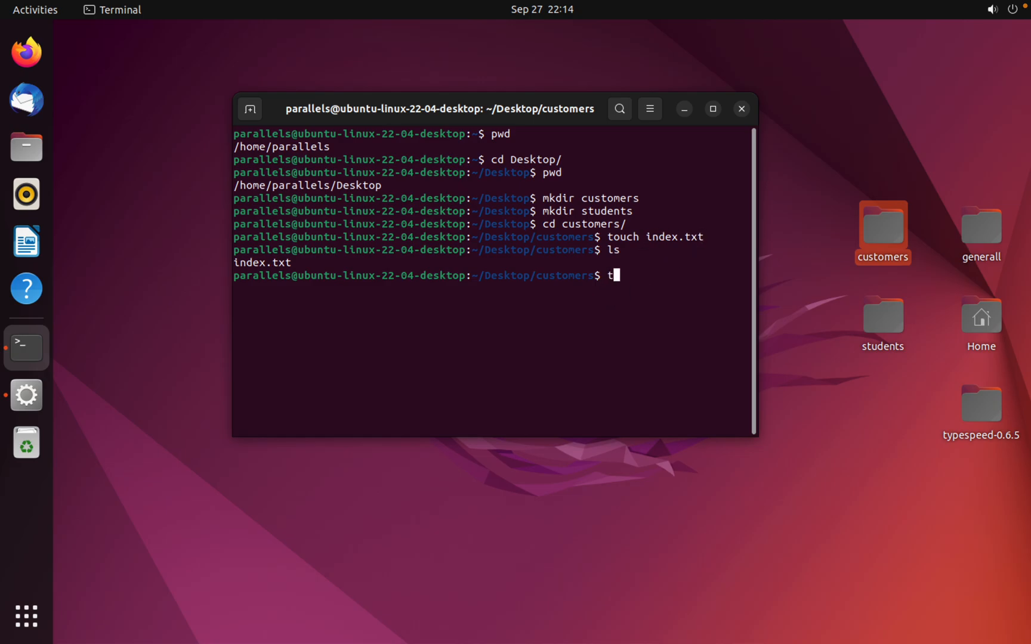
{"action": "type", "text": "ouch file"}
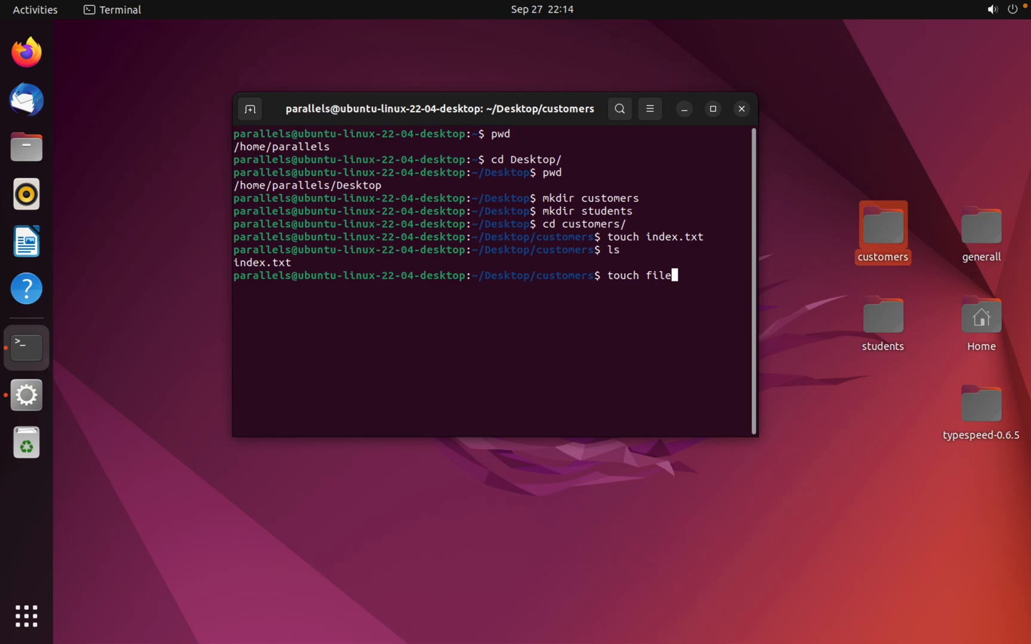
{"action": "key", "text": "BackSpace"}
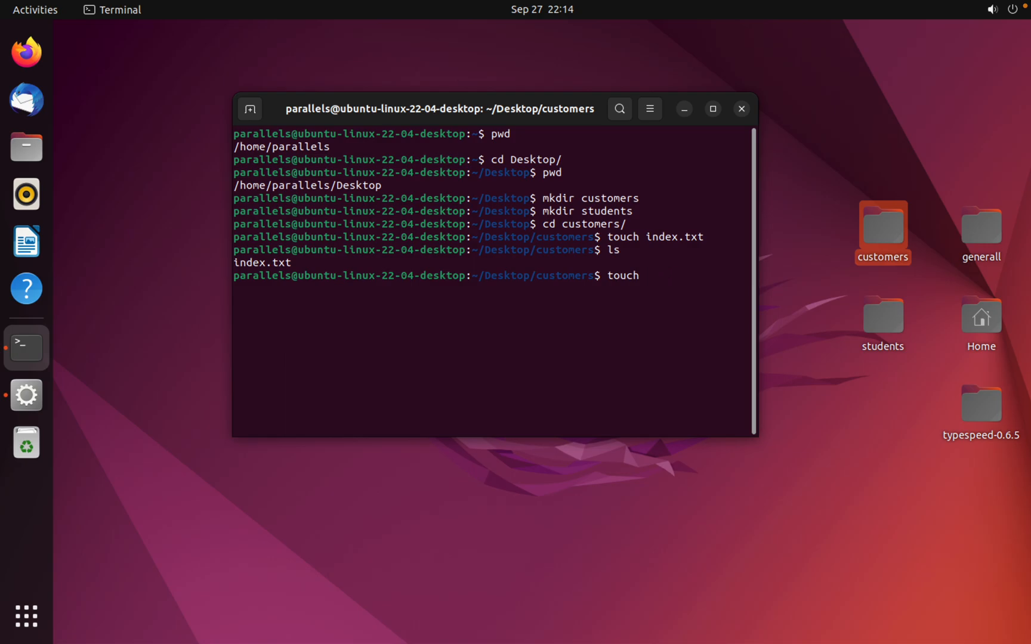
{"action": "type", "text": "names"}
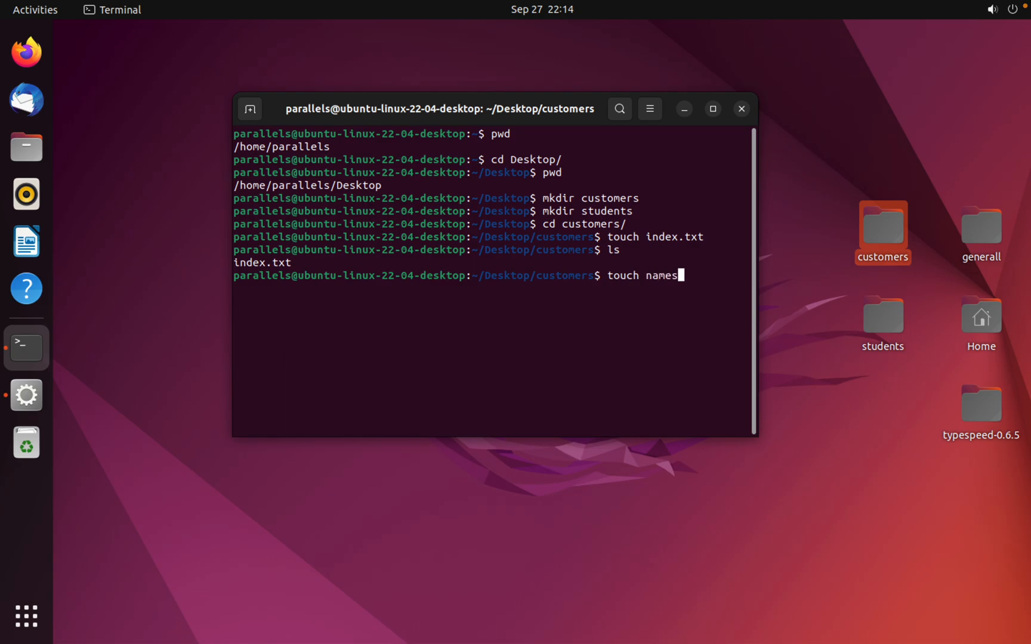
{"action": "type", "text": ".t"}
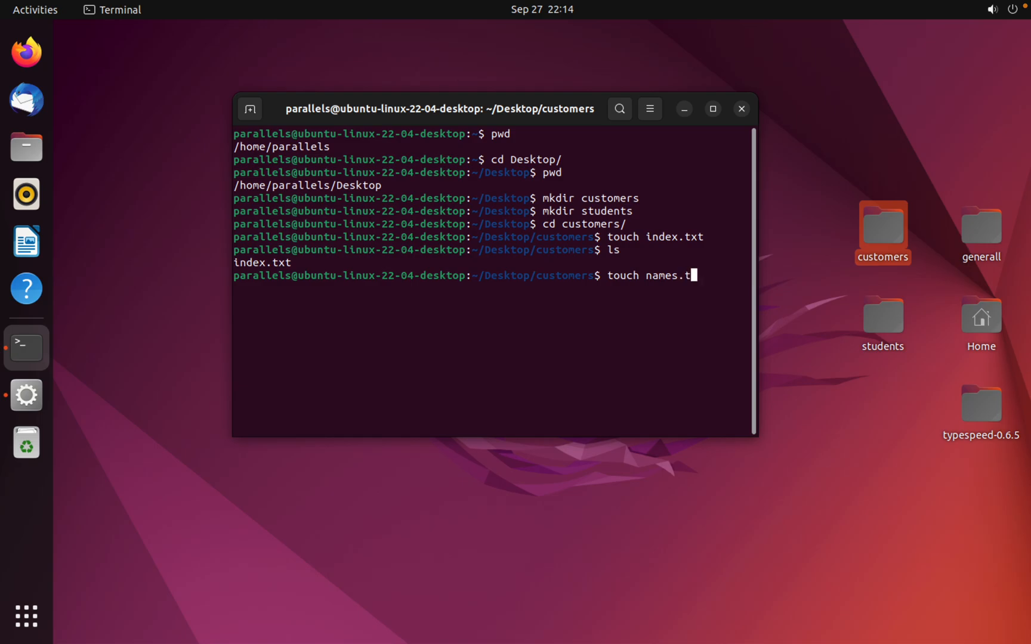
{"action": "key", "text": "Return"}
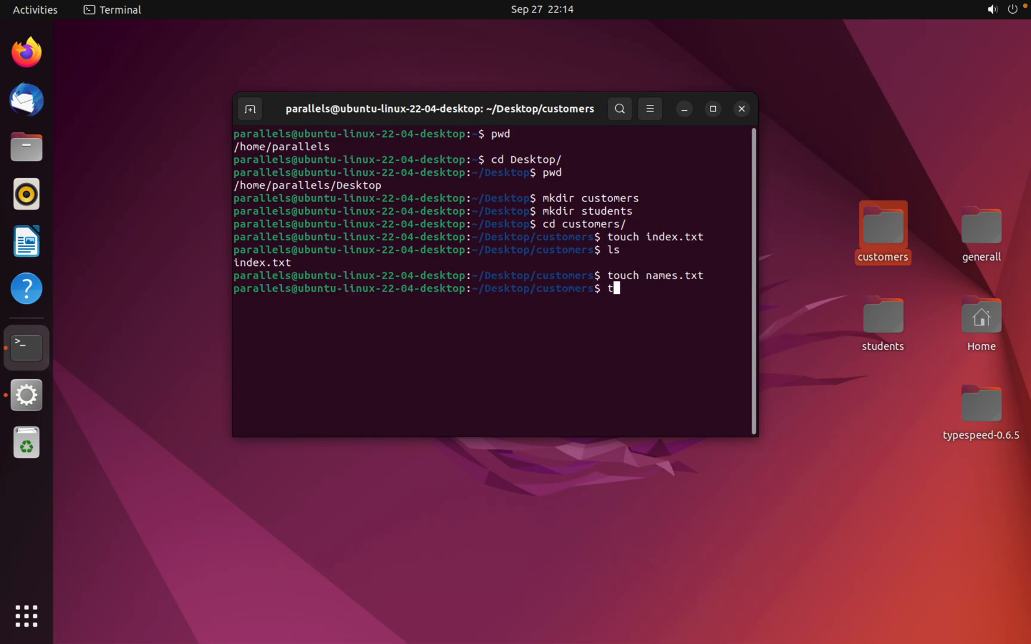
- Create an empty student.txt with touch and list all three files with ls
{"action": "type", "text": "ouch st"}
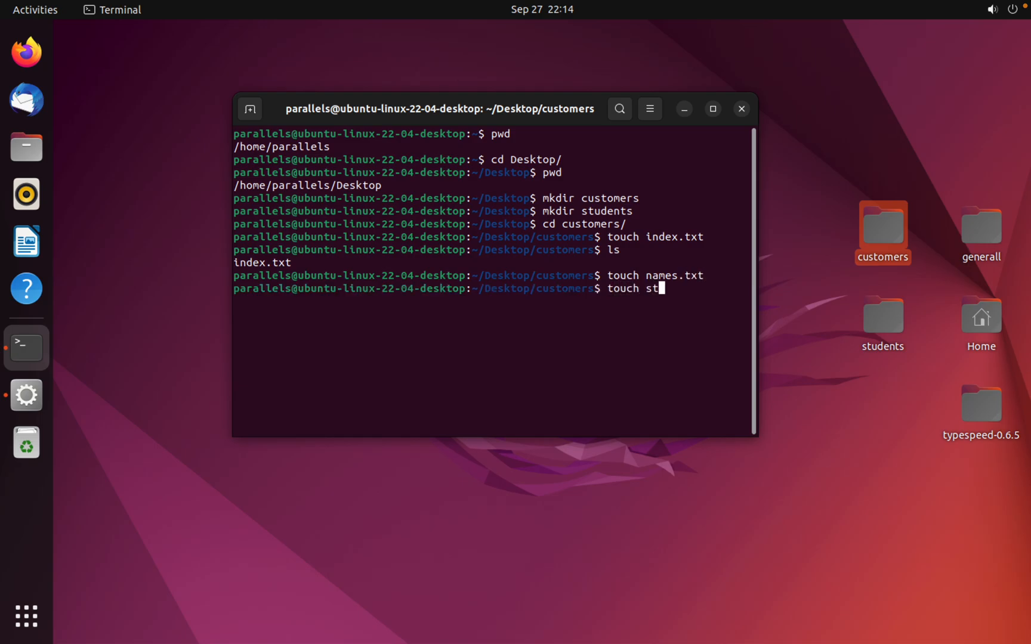
{"action": "type", "text": "udent.t"}
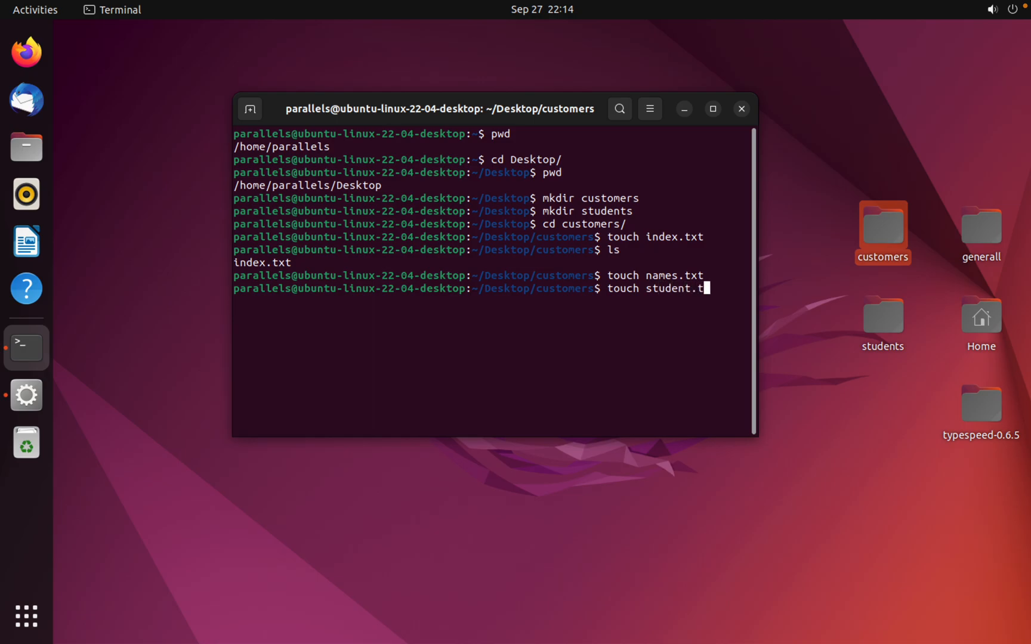
{"action": "key", "text": "Return"}
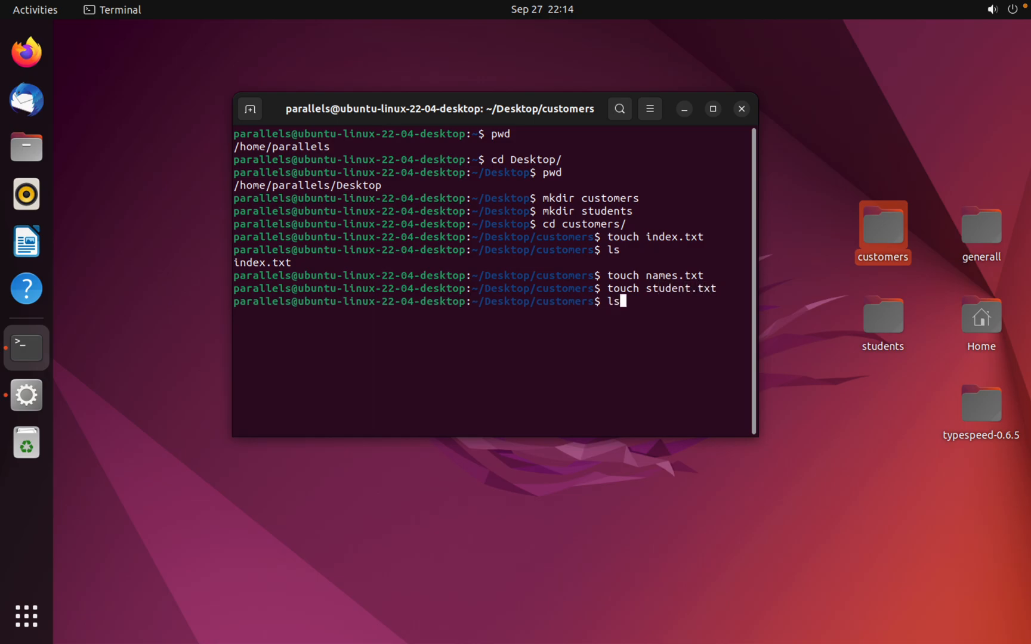
{"action": "key", "text": "Return"}
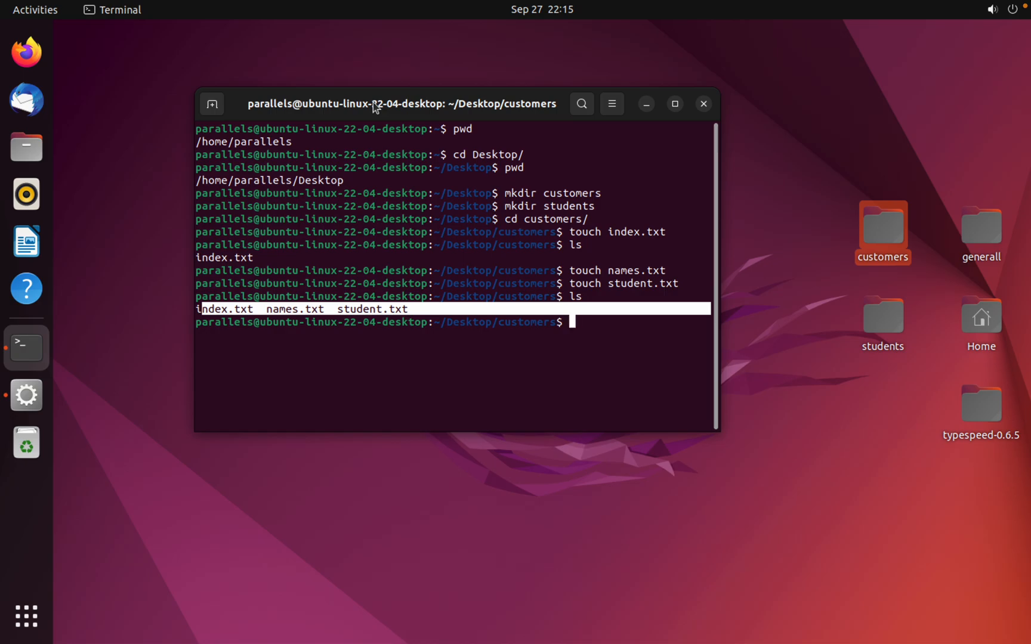
{"action": "mouse_move", "coordinate": [556, 320]}
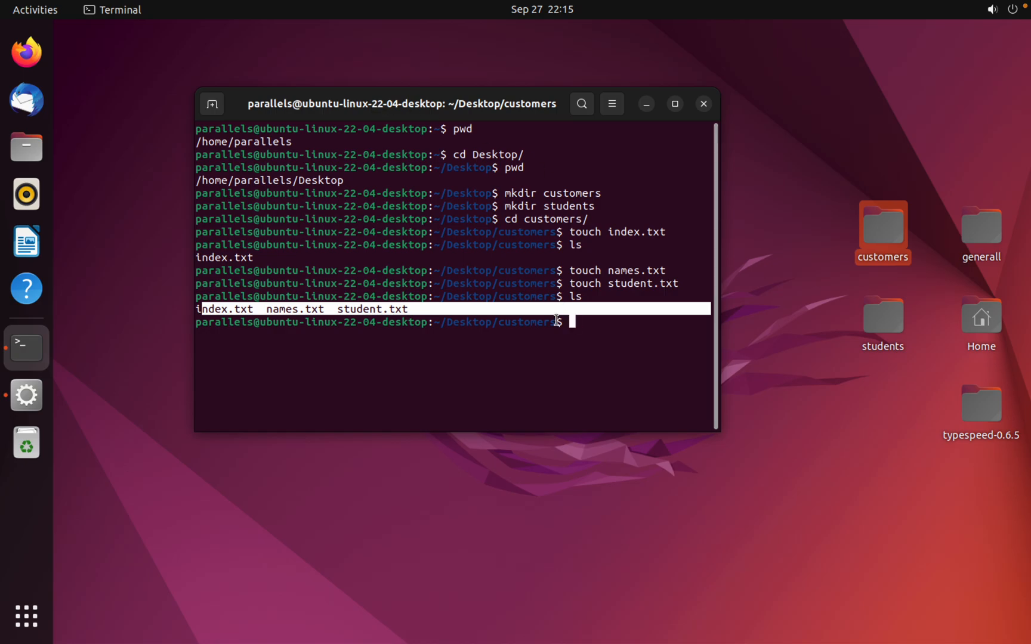